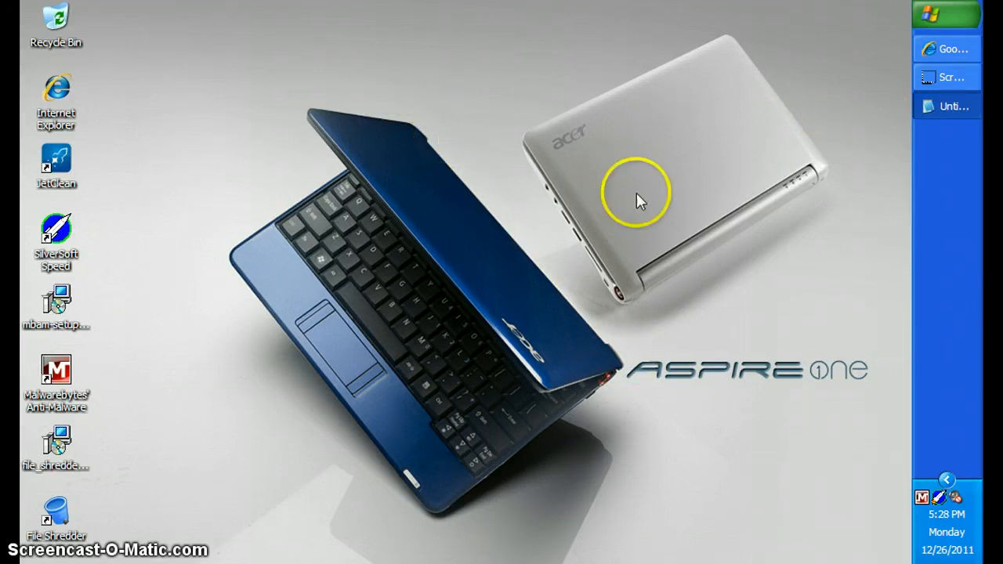
pyautogui.moveTo(568, 527)
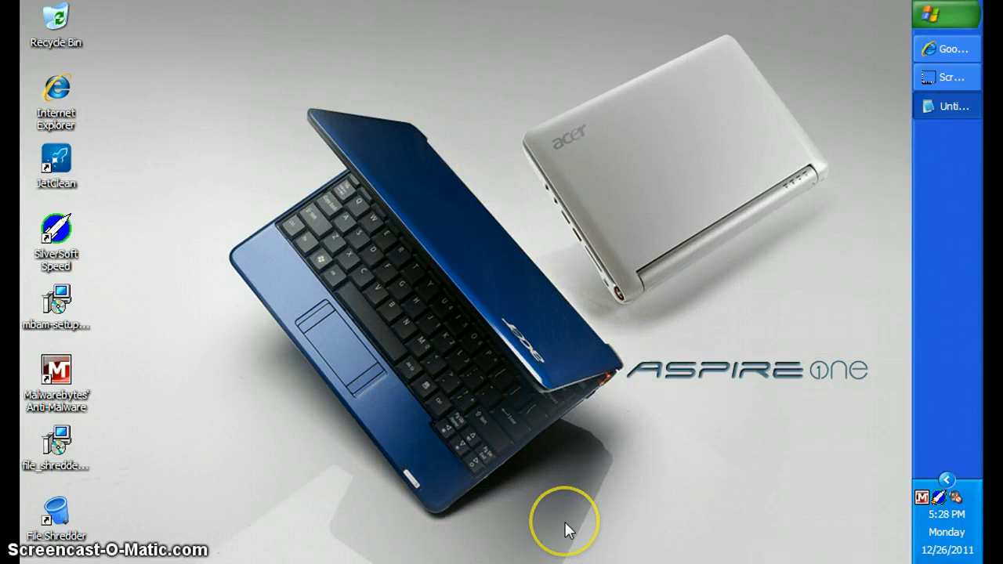
pyautogui.moveTo(361, 83)
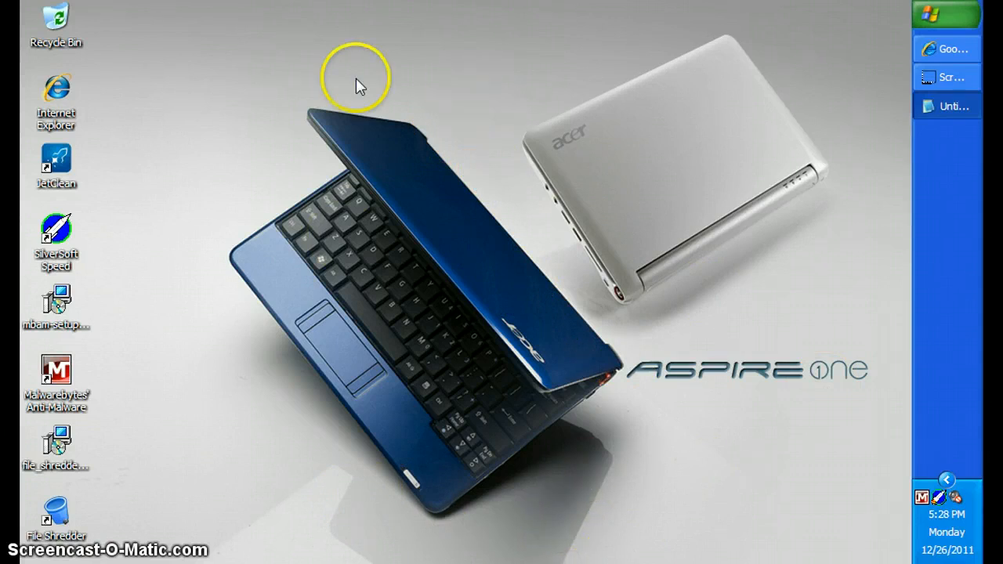
pyautogui.moveTo(620, 257)
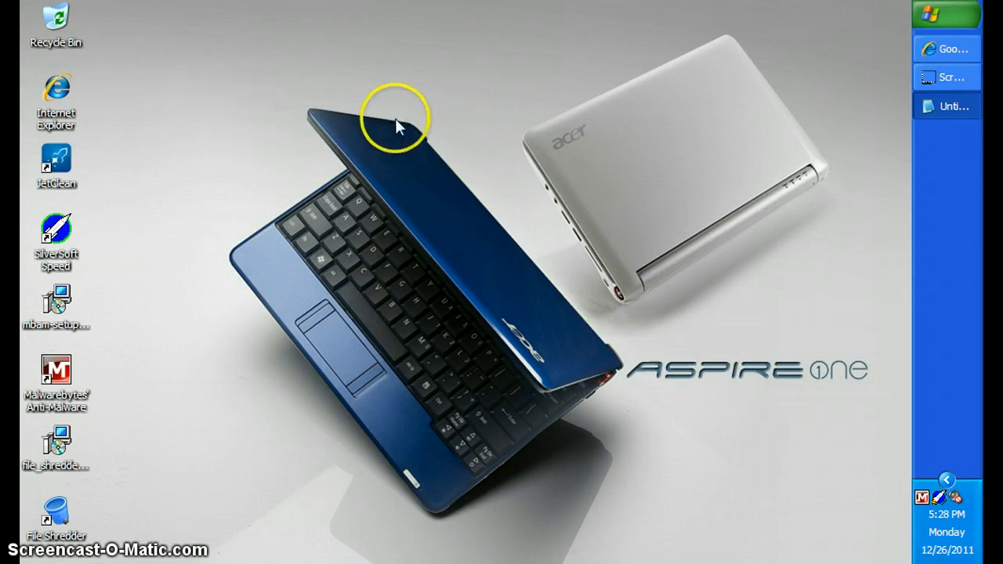
pyautogui.moveTo(309, 266)
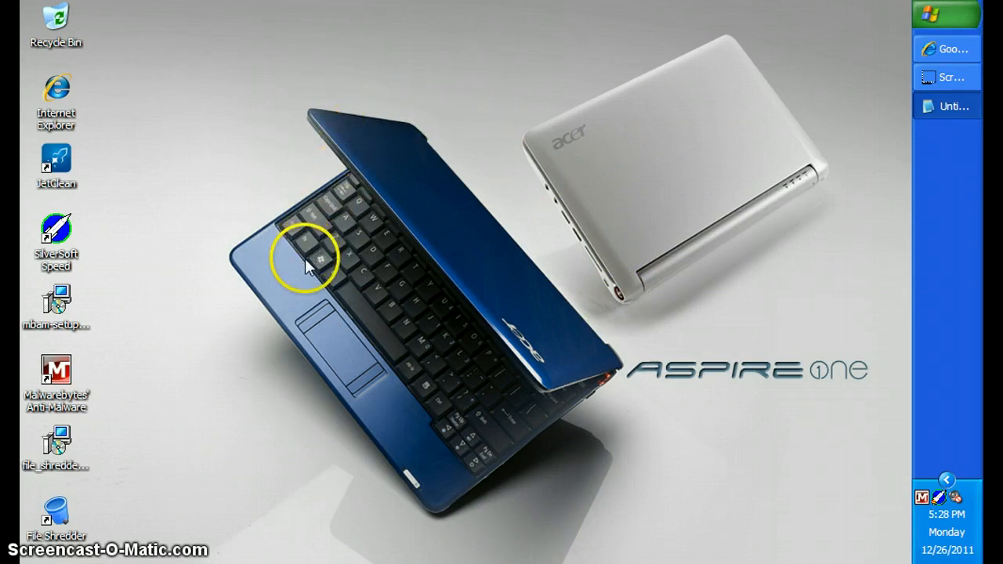
pyautogui.moveTo(463, 246)
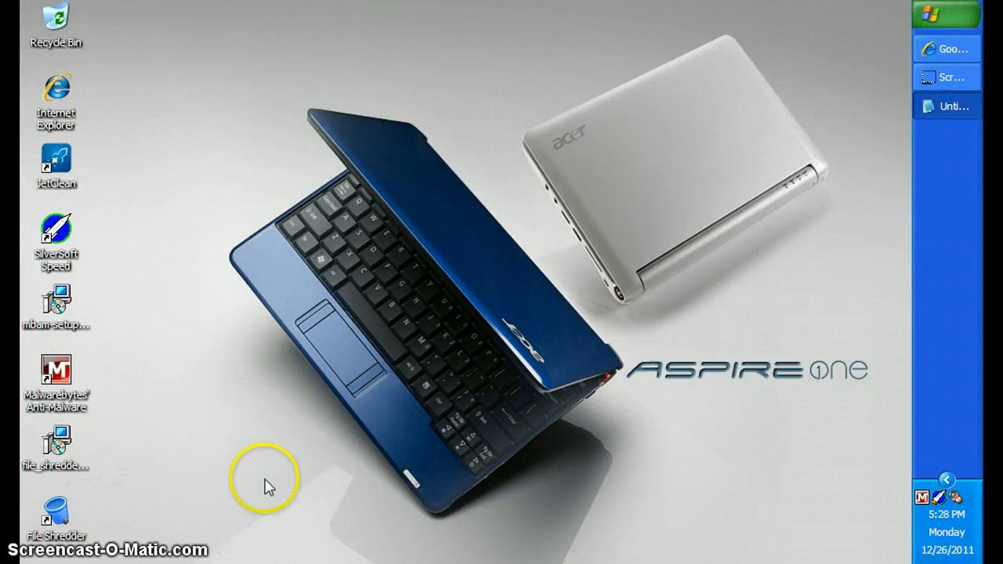
pyautogui.moveTo(139, 514)
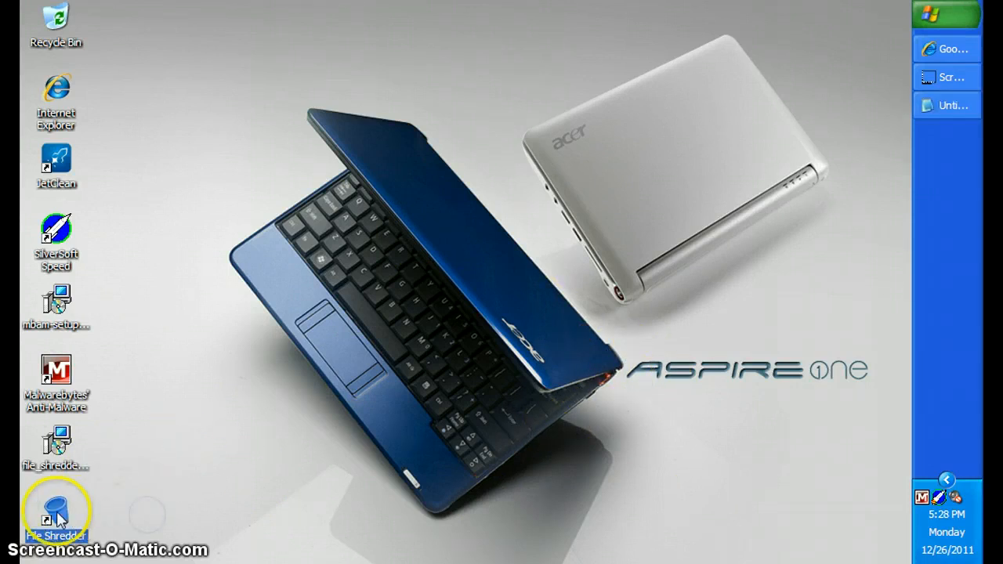
# Step: Launch File Shredder and view the Shred Free Disk Space wipe algorithm list
pyautogui.doubleClick(56, 505)
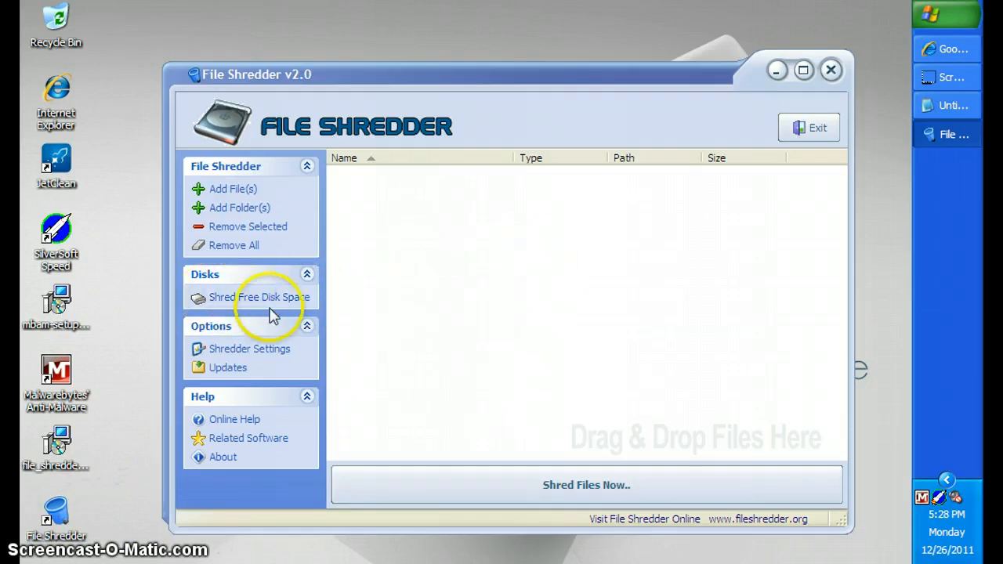
pyautogui.click(251, 296)
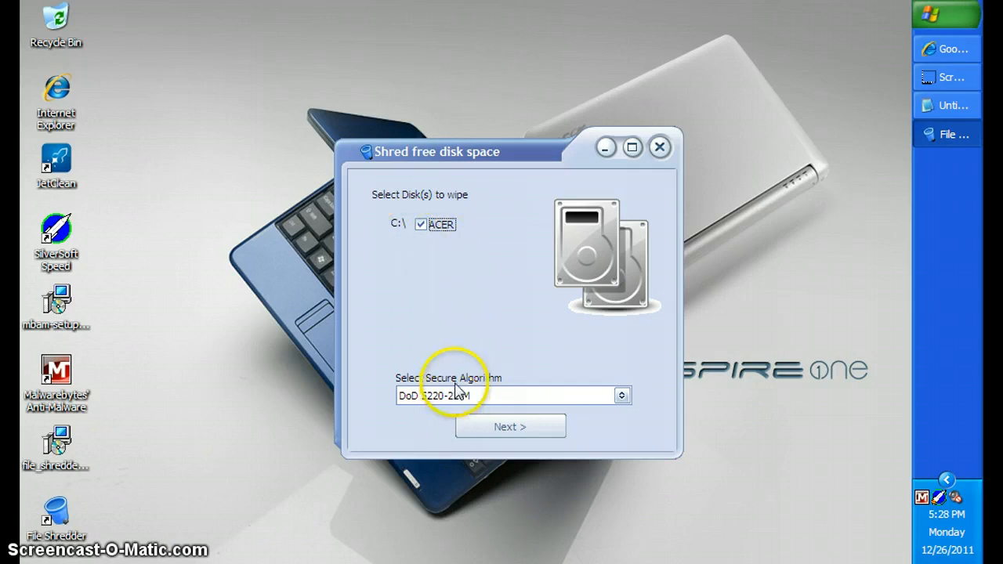
pyautogui.click(621, 395)
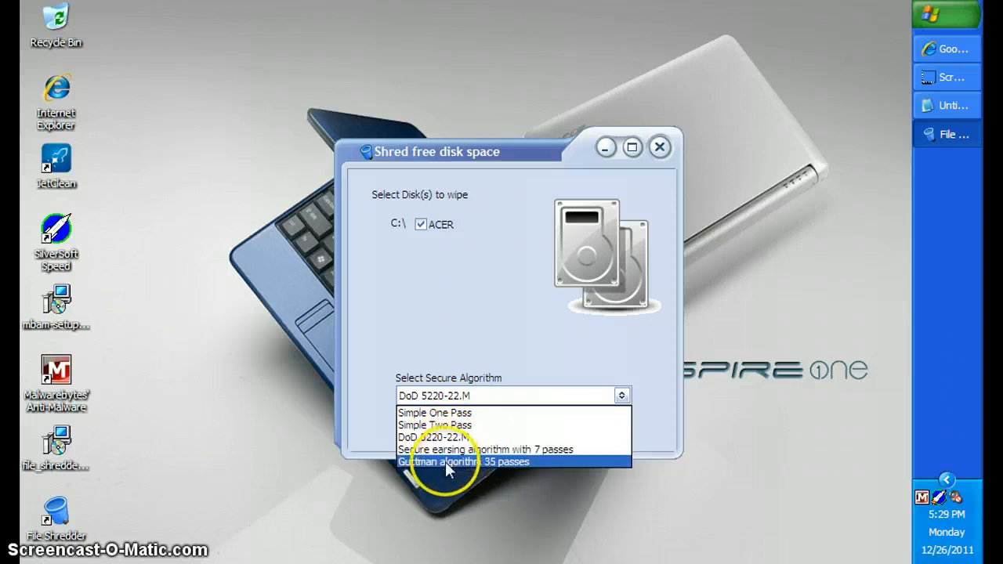
pyautogui.moveTo(431, 449)
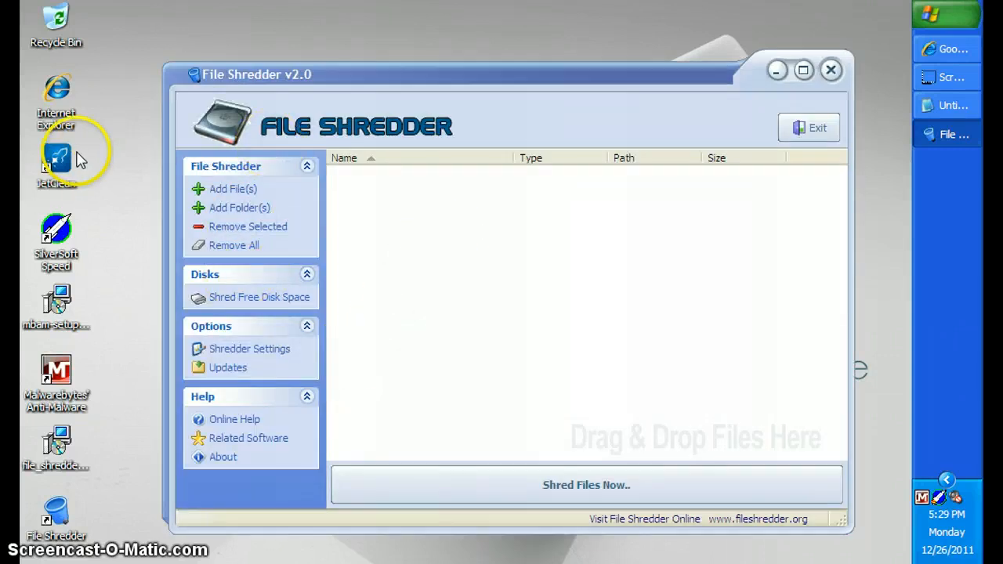
pyautogui.moveTo(98, 278)
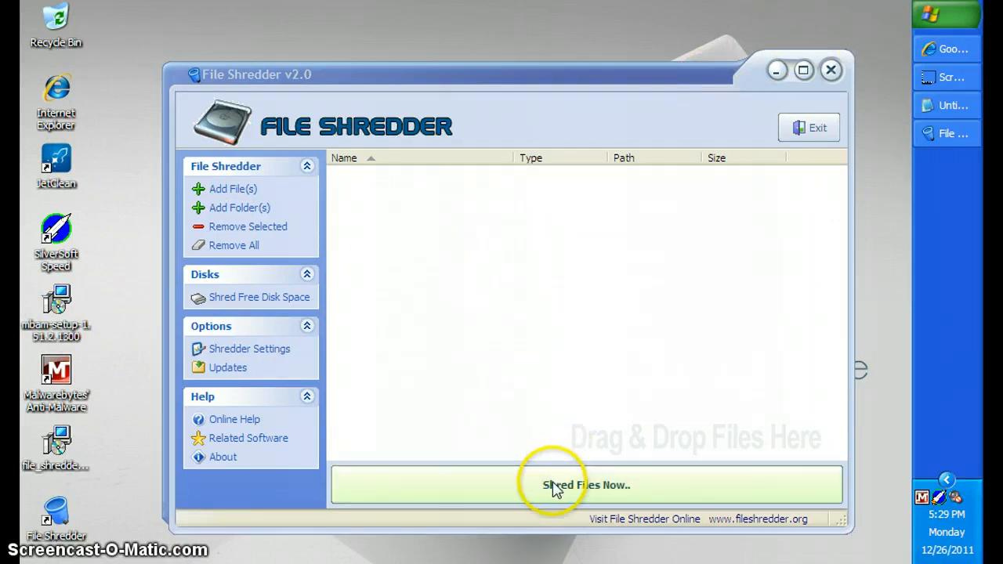
# Step: Cancel the Shred Files Now confirmation for the empty list and exit File Shredder
pyautogui.click(583, 485)
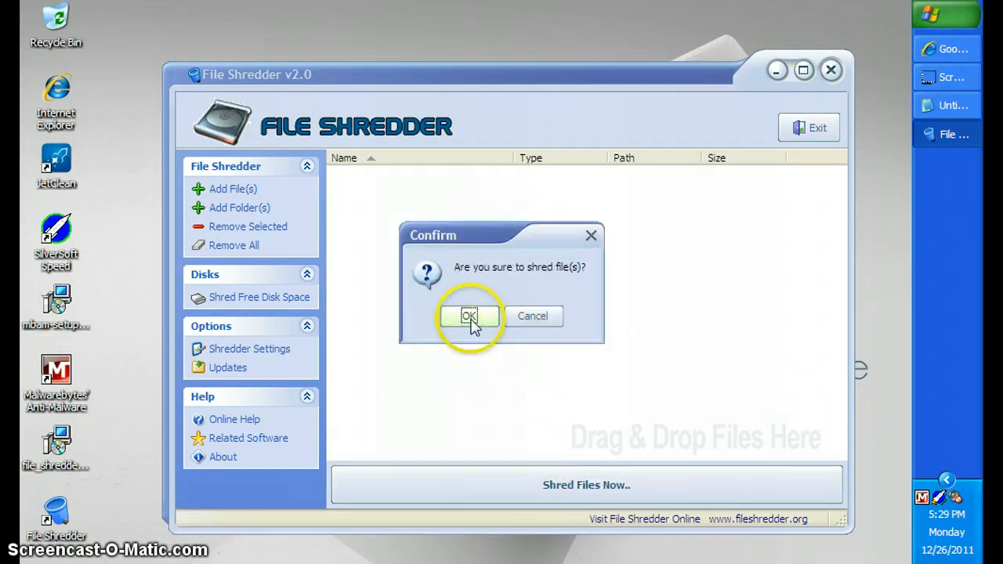
pyautogui.moveTo(593, 236)
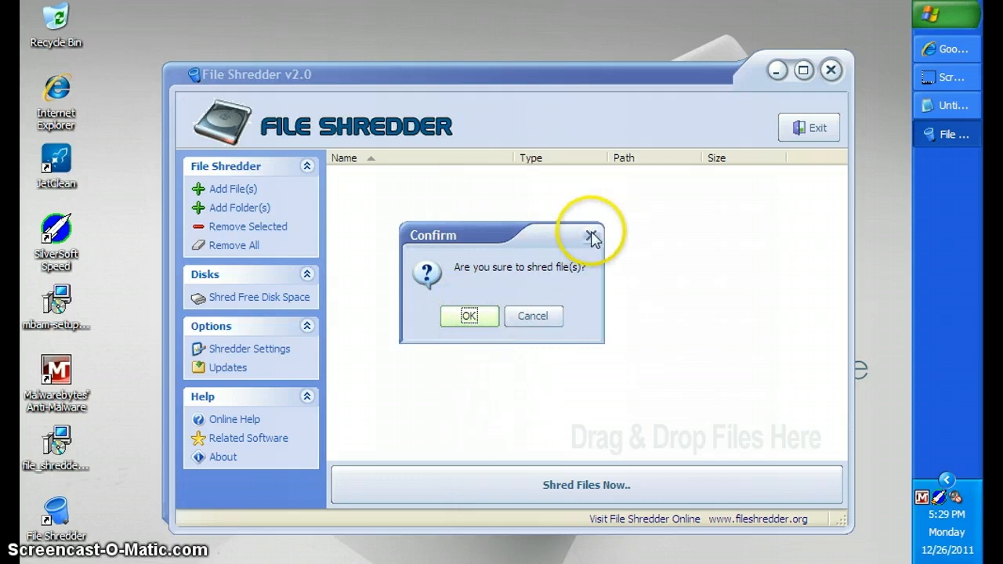
pyautogui.click(468, 316)
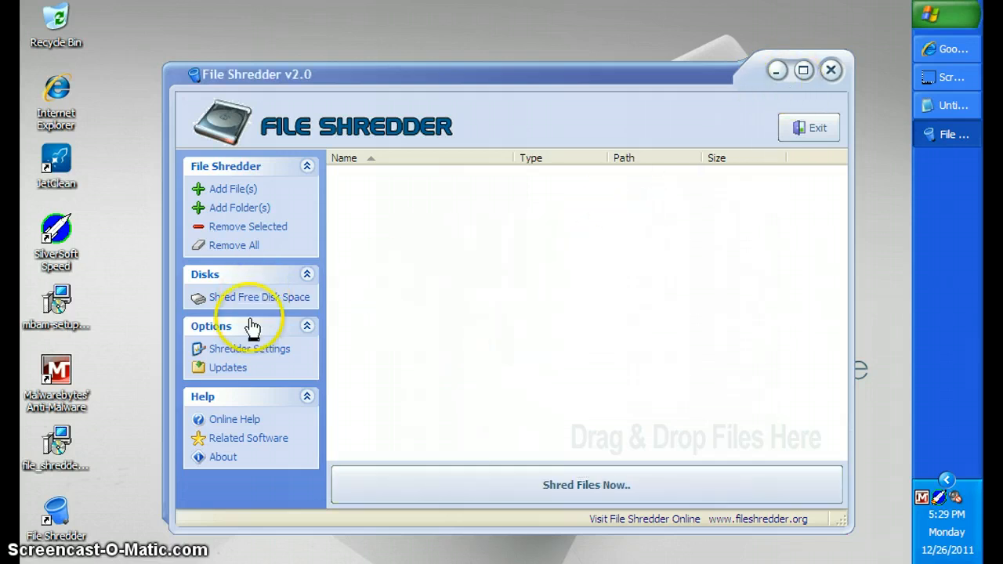
pyautogui.moveTo(831, 70)
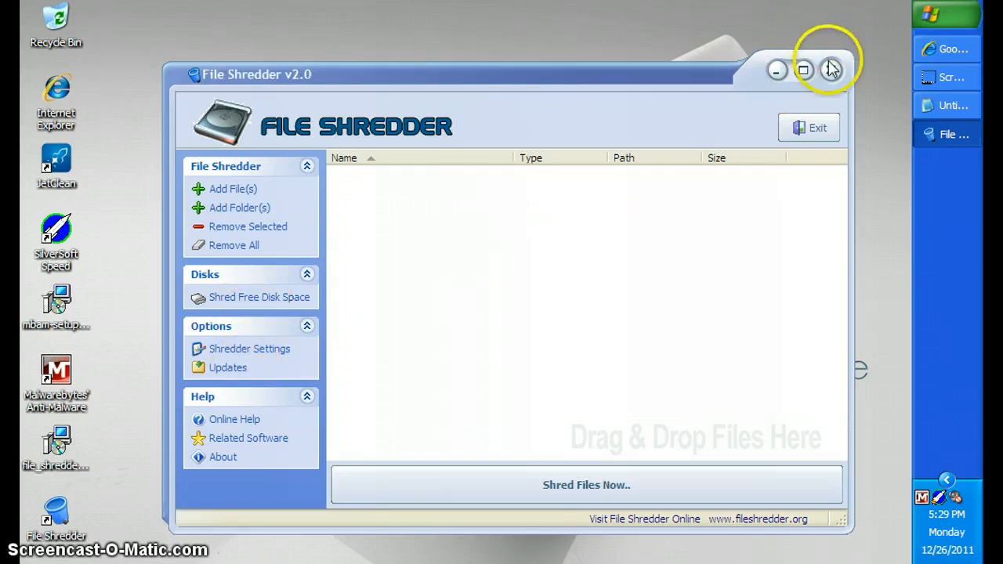
pyautogui.click(830, 69)
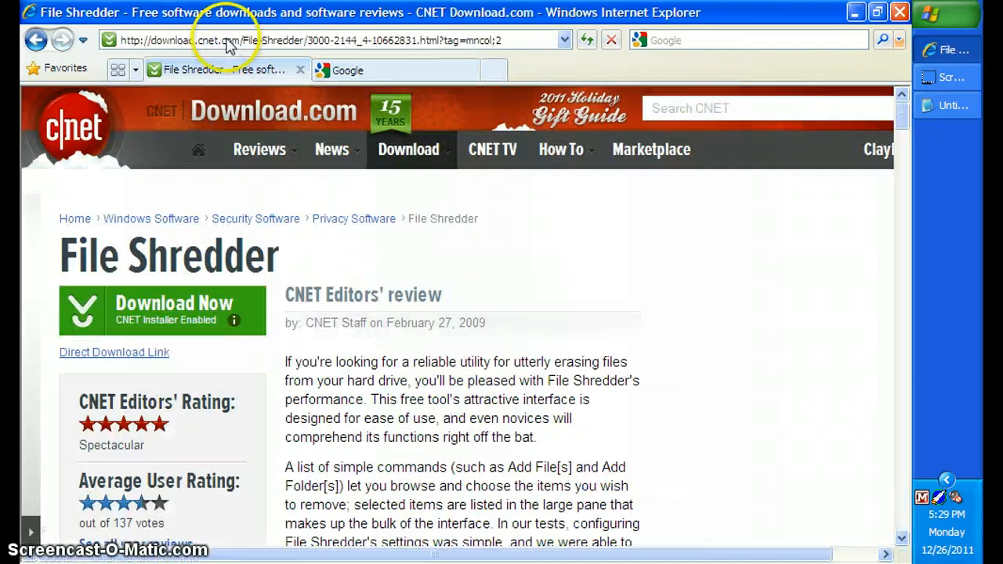
pyautogui.moveTo(445, 232)
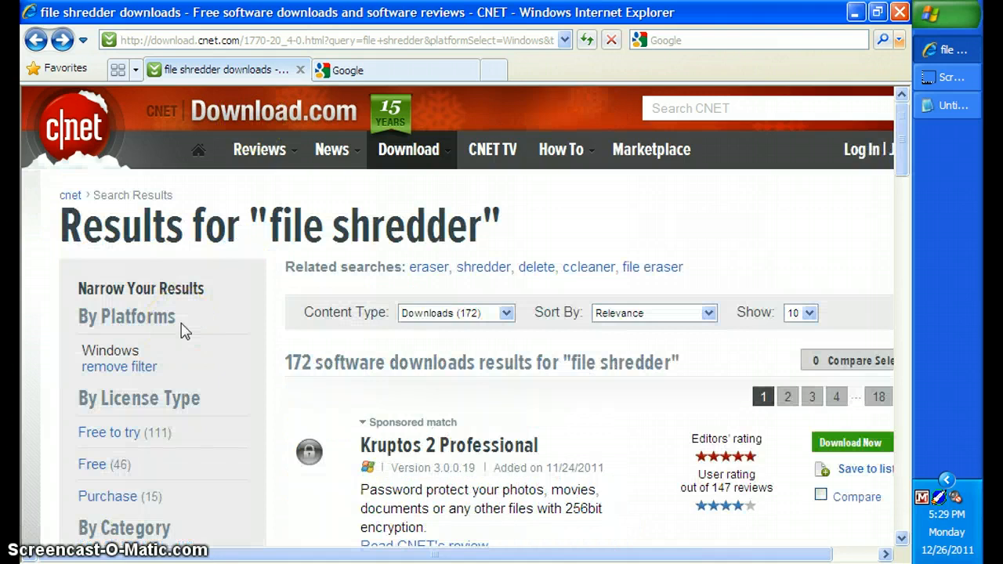
# Step: Scroll through the Download.com file shredder search results, then minimize Internet Explorer
pyautogui.scroll(-3)
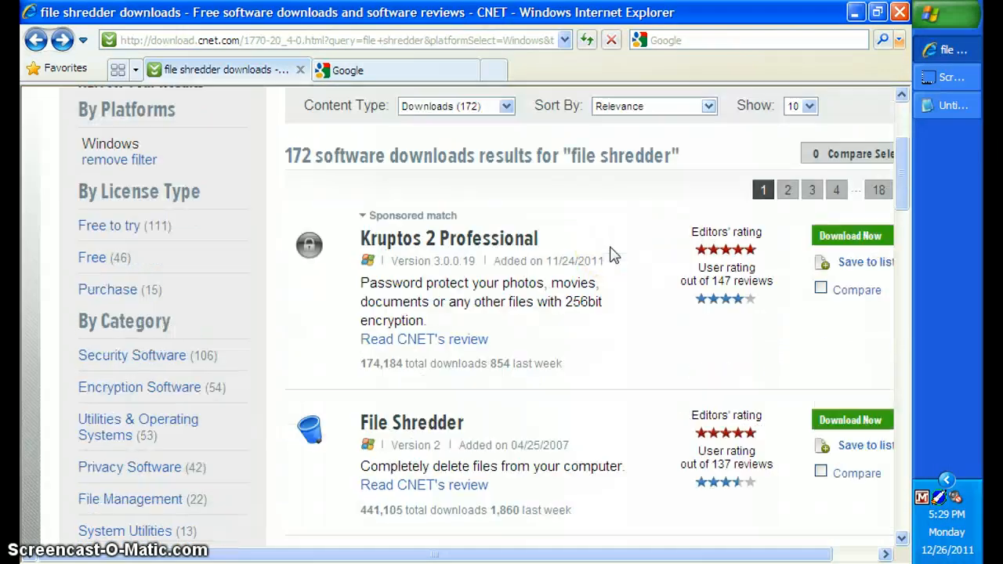
pyautogui.scroll(-3)
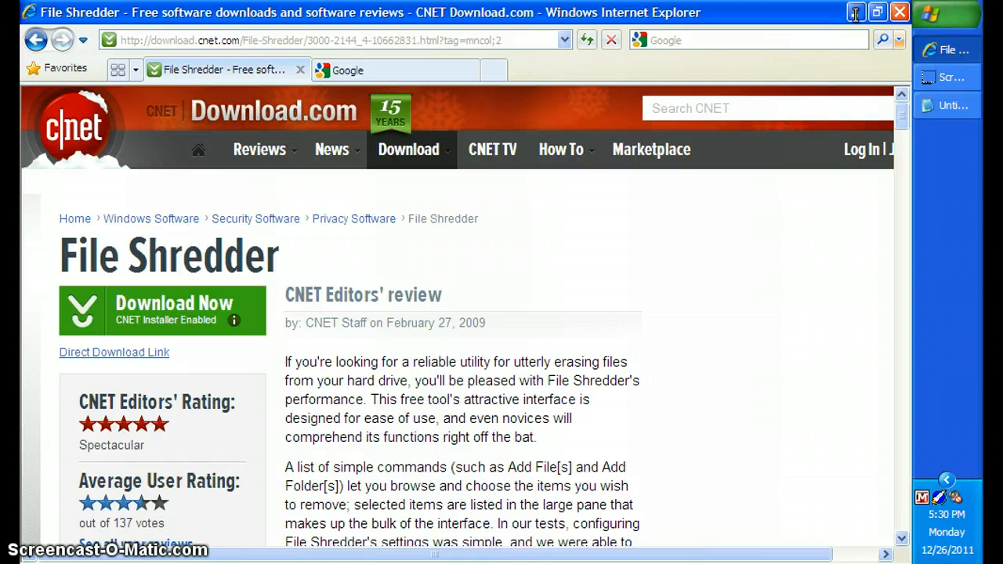
pyautogui.click(896, 14)
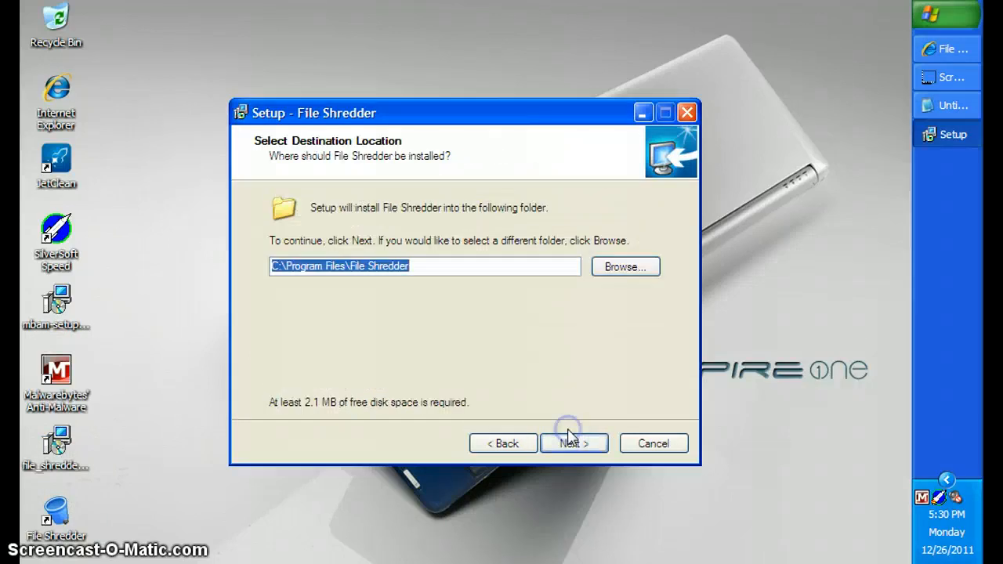
# Step: Install File Shredder to C:\Program Files\File Shredder and finish the setup wizard
pyautogui.click(574, 443)
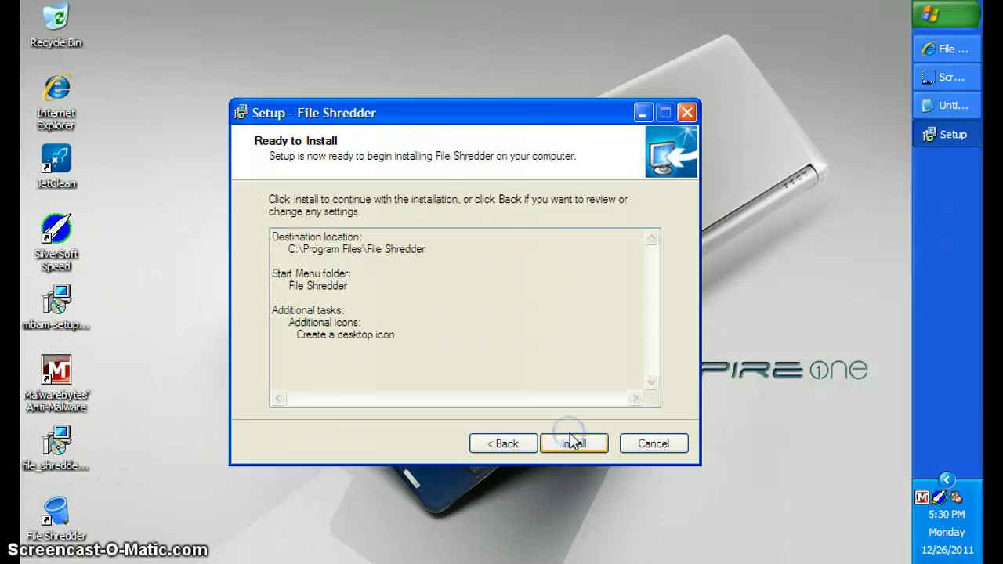
pyautogui.click(573, 443)
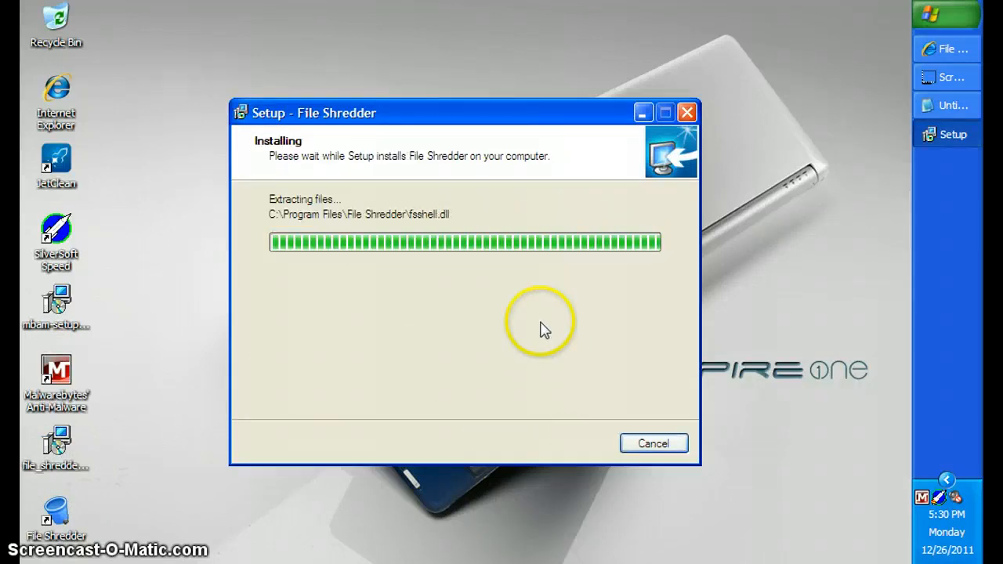
pyautogui.moveTo(534, 435)
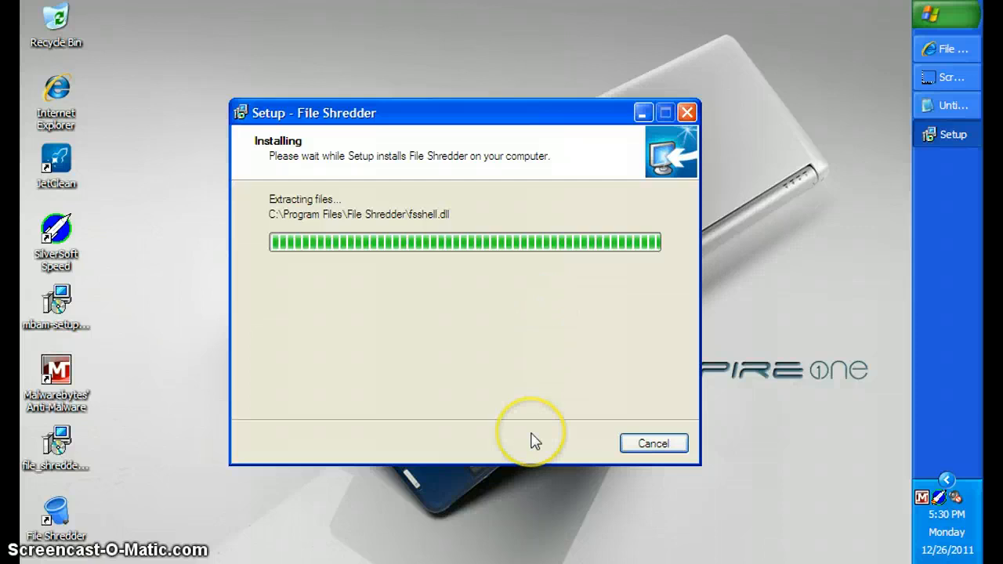
pyautogui.click(654, 443)
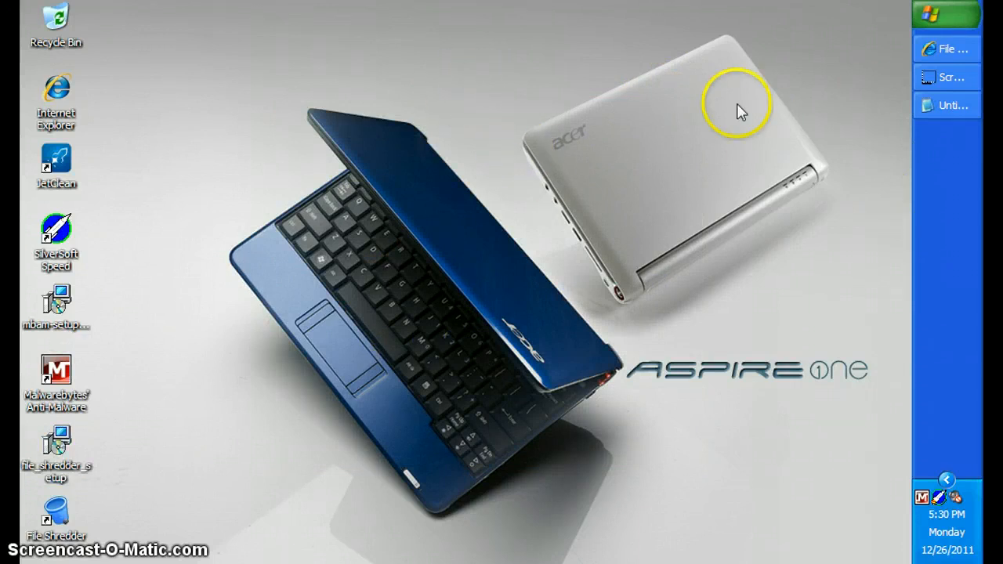
pyautogui.moveTo(926, 88)
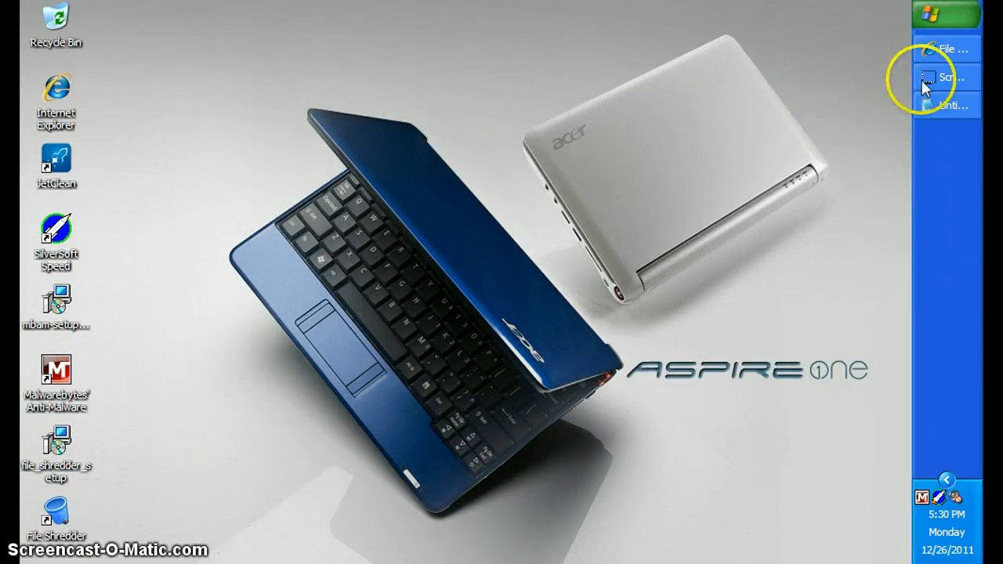